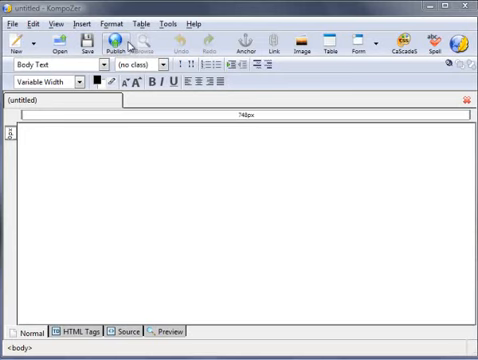
Step: Save the new page as testpage.html, giving it the title 'testpage'
{"action": "left_click", "coordinate": [11, 18]}
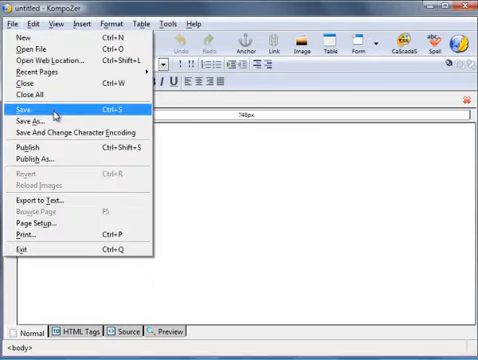
{"action": "left_click", "coordinate": [23, 105]}
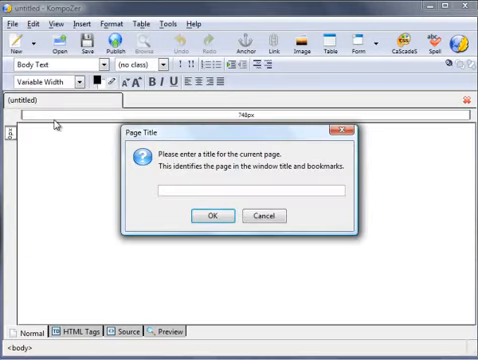
{"action": "type", "text": "testpage"}
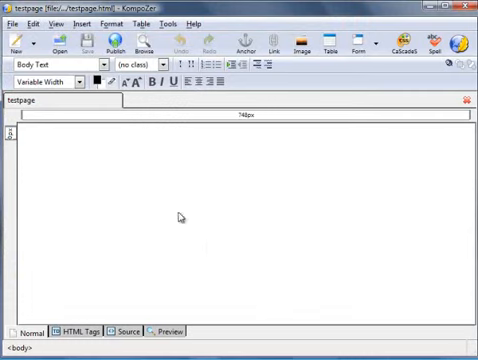
{"action": "mouse_move", "coordinate": [194, 166]}
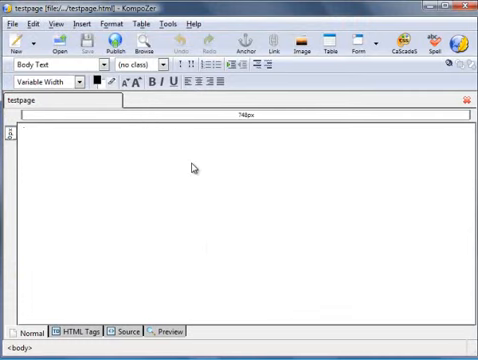
{"action": "mouse_move", "coordinate": [130, 312]}
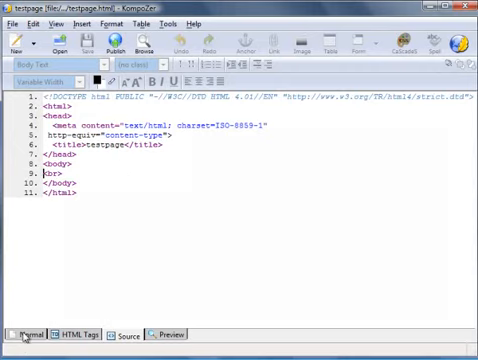
{"action": "left_click", "coordinate": [18, 330]}
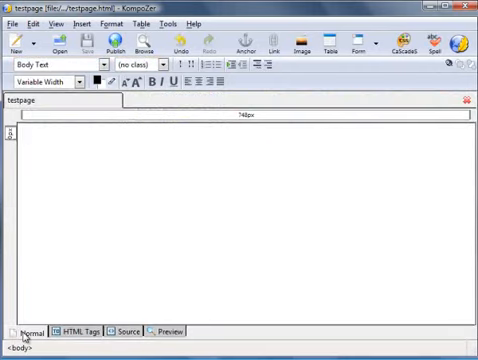
Step: Type 'Hello This My Title', check the HTML source, then return to Normal view
{"action": "type", "text": "Hello This My Title"}
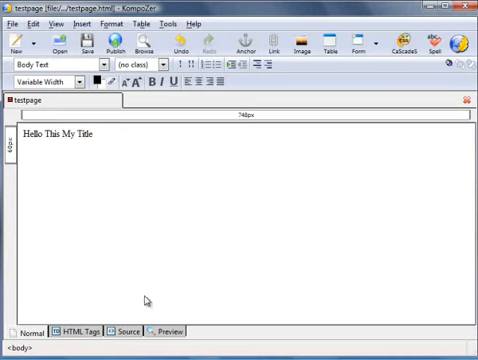
{"action": "left_click", "coordinate": [123, 335]}
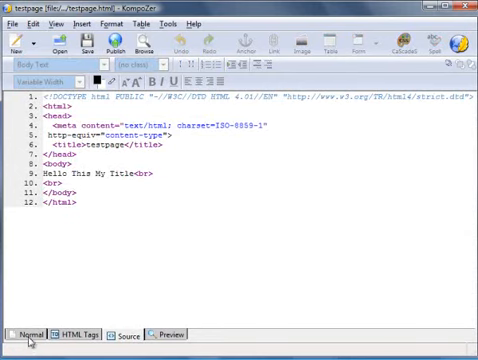
{"action": "left_click", "coordinate": [24, 335]}
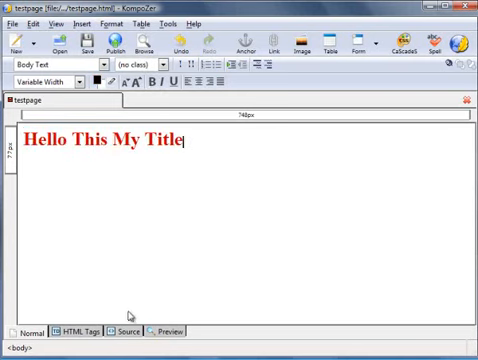
Step: Undo the large bold red formatting on 'Hello This My Title'
{"action": "left_click", "coordinate": [122, 333]}
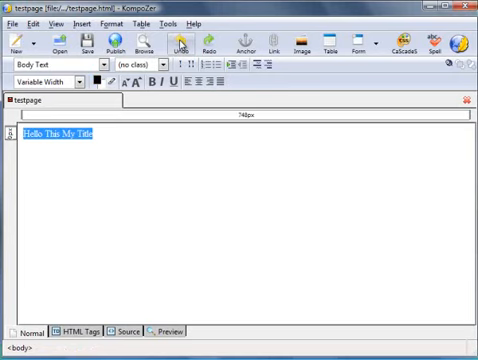
Step: Add the paragraph 'This is the main text of my website, also known as the body text.'
{"action": "left_click", "coordinate": [120, 153]}
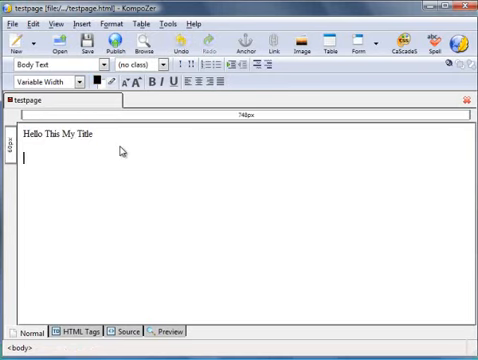
{"action": "type", "text": "This is the main"}
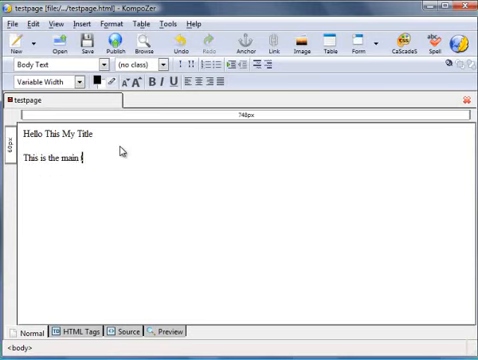
{"action": "type", "text": "text of my"}
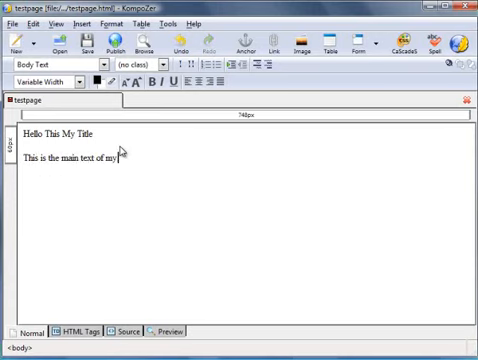
{"action": "type", "text": "webs"}
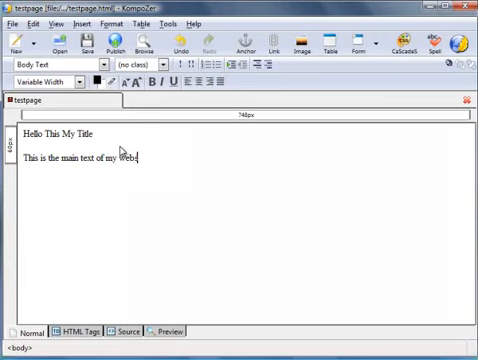
{"action": "type", "text": "site, also known as the body text."}
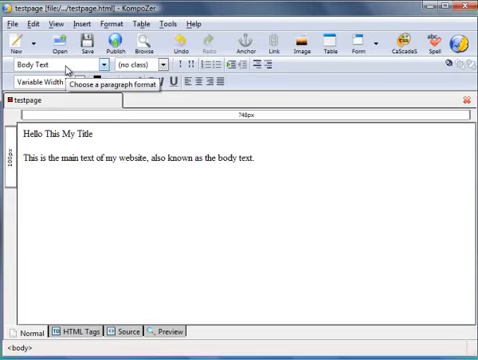
{"action": "mouse_move", "coordinate": [282, 222]}
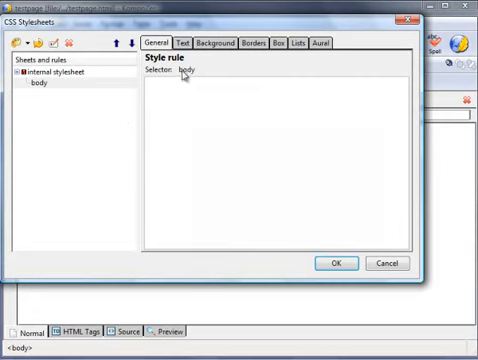
Step: Show the body rule's Text properties in the CSS Stylesheets editor
{"action": "left_click", "coordinate": [182, 41]}
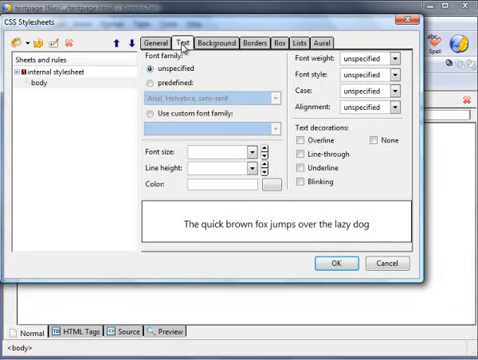
{"action": "mouse_move", "coordinate": [222, 245]}
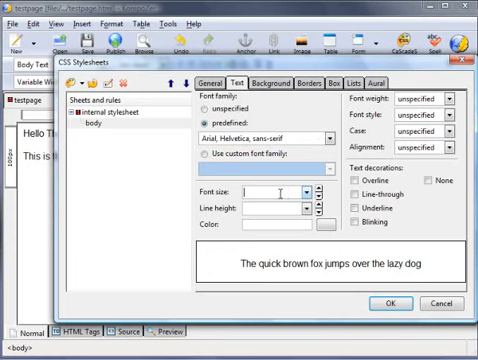
Step: Give the body rule 14px black normal-weight text, leave underline off, and apply it
{"action": "type", "text": "14"}
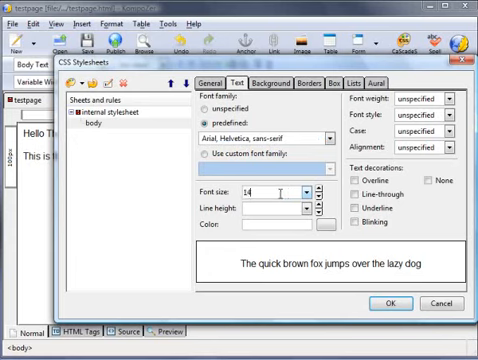
{"action": "type", "text": "px"}
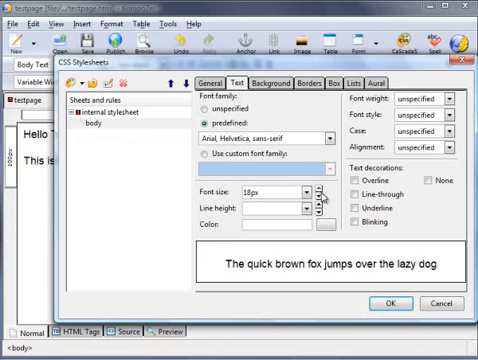
{"action": "left_click", "coordinate": [311, 196]}
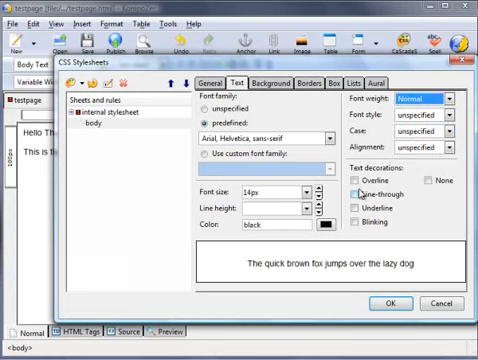
{"action": "left_click", "coordinate": [360, 210]}
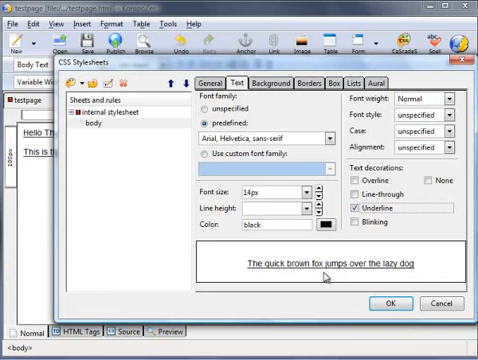
{"action": "left_click", "coordinate": [355, 208]}
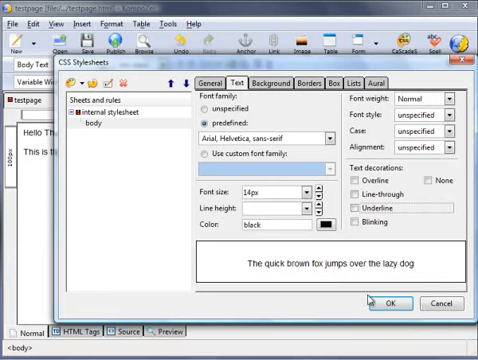
{"action": "left_click", "coordinate": [388, 301]}
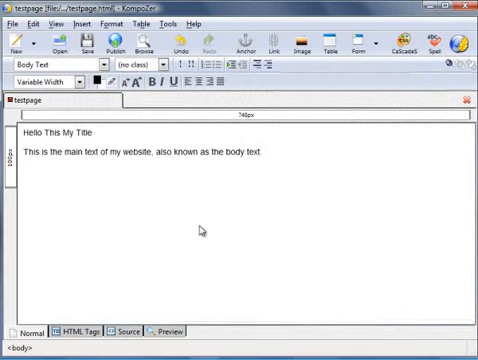
{"action": "mouse_move", "coordinate": [65, 132]}
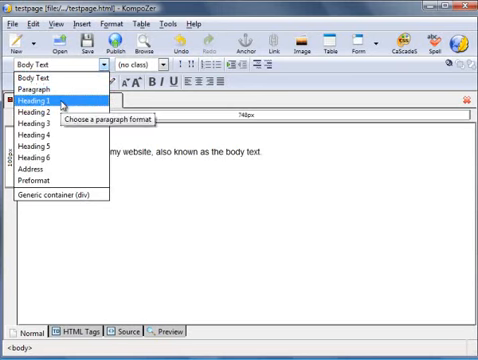
Step: Format 'Hello This My Title' as Heading 1
{"action": "left_click", "coordinate": [38, 100]}
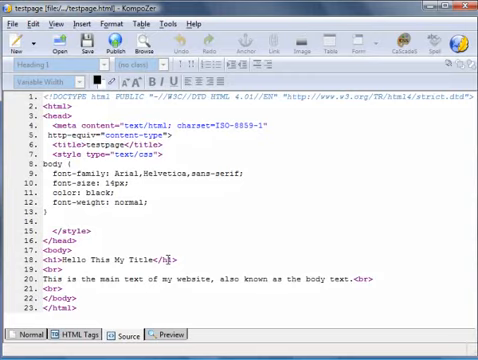
Step: Return from the Source view to the Normal editing view
{"action": "left_click", "coordinate": [32, 331]}
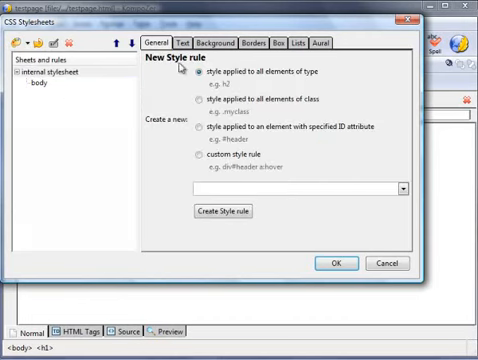
Step: Create an h1 rule: 26px, bold, capitalized, #990000 dark red text, and apply it
{"action": "left_click", "coordinate": [404, 189]}
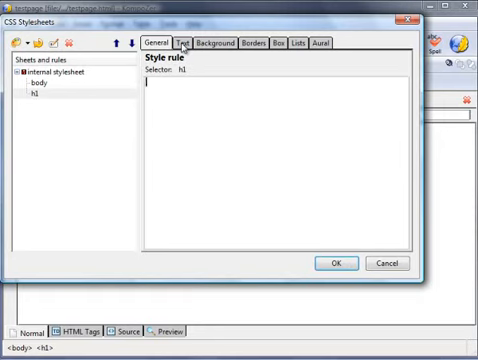
{"action": "left_click", "coordinate": [181, 41]}
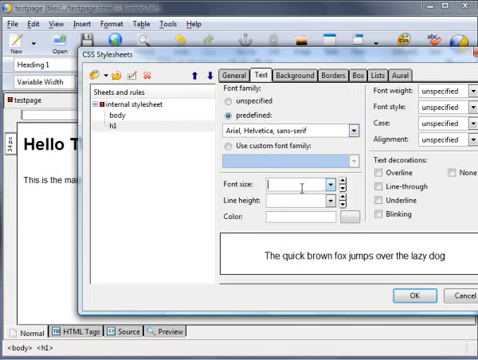
{"action": "type", "text": "20px"}
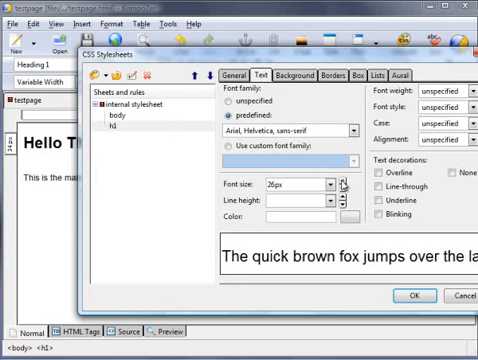
{"action": "left_click", "coordinate": [350, 215]}
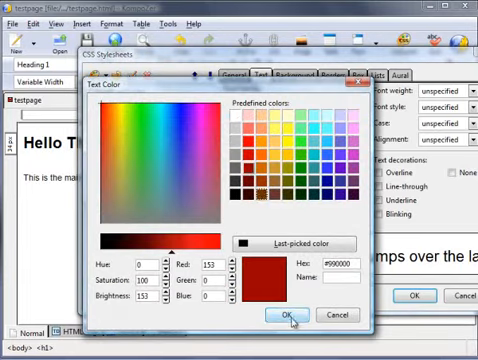
{"action": "left_click", "coordinate": [283, 315]}
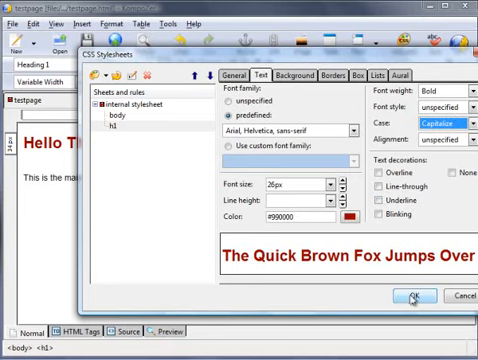
{"action": "left_click", "coordinate": [408, 299]}
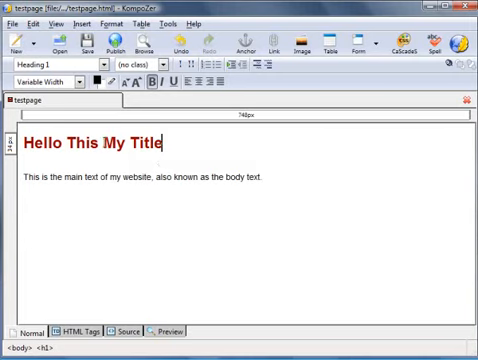
{"action": "mouse_move", "coordinate": [284, 183]}
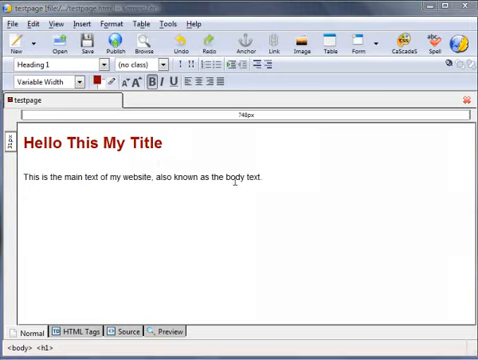
{"action": "mouse_move", "coordinate": [188, 149]}
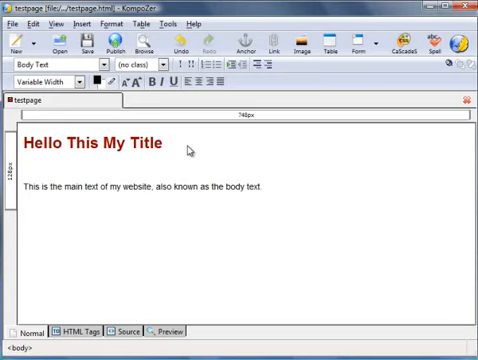
Step: Type the subtitle 'This Is A Subtitle' below the title
{"action": "type", "text": "This is"}
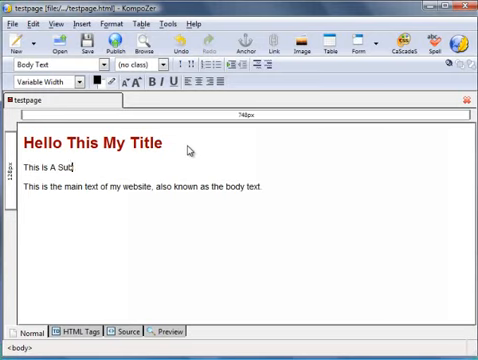
{"action": "type", "text": "btitle"}
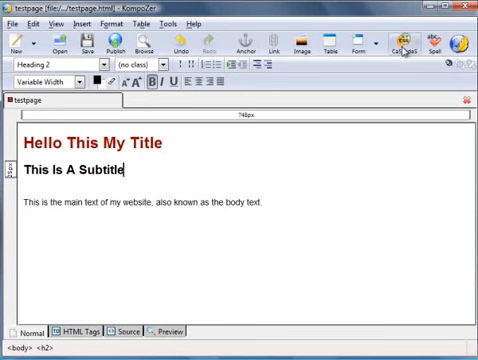
{"action": "mouse_move", "coordinate": [404, 45]}
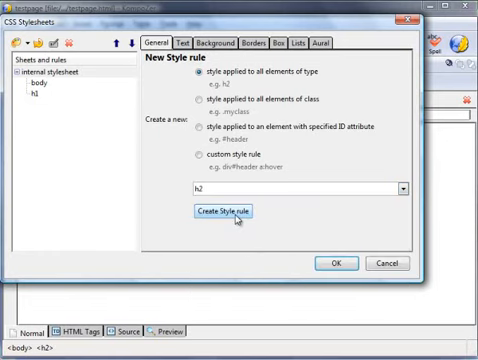
Step: Add an h2 style rule: Arial, 18px, color #990000, capitalized text
{"action": "left_click", "coordinate": [229, 210]}
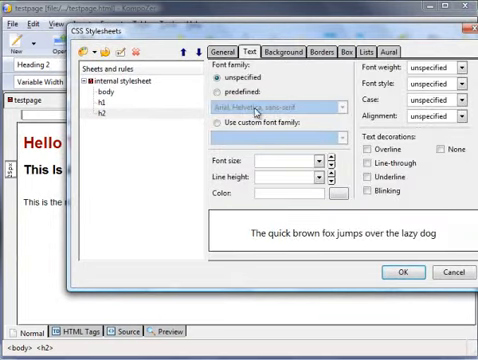
{"action": "left_click", "coordinate": [224, 94]}
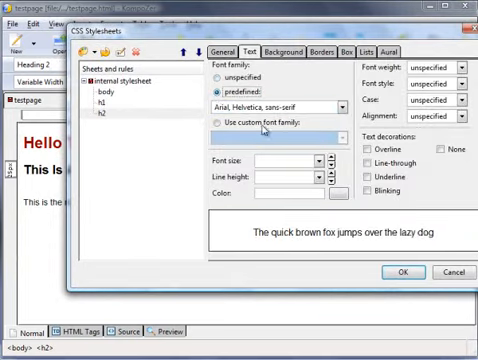
{"action": "type", "text": "20px"}
{"action": "type", "text": "#990000"}
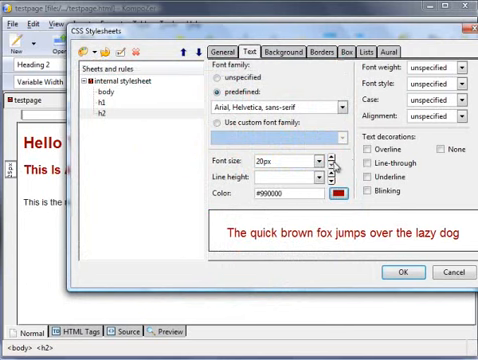
{"action": "left_click", "coordinate": [333, 166]}
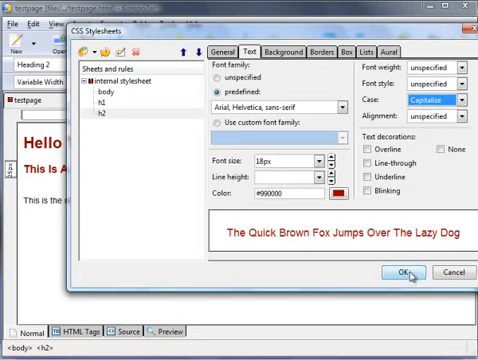
{"action": "left_click", "coordinate": [399, 272]}
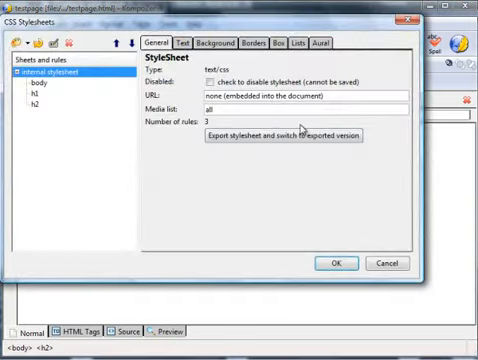
{"action": "mouse_move", "coordinate": [67, 107]}
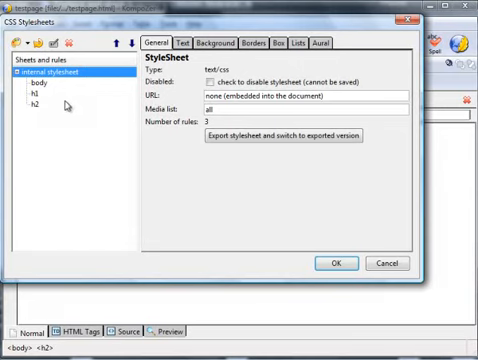
Step: Review the CSS text of the body, h1 and h2 rules, then close the stylesheets window
{"action": "left_click", "coordinate": [40, 84]}
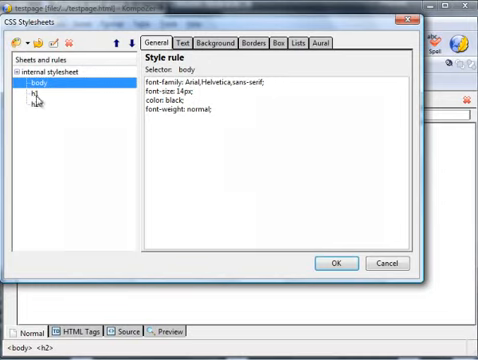
{"action": "left_click", "coordinate": [33, 95]}
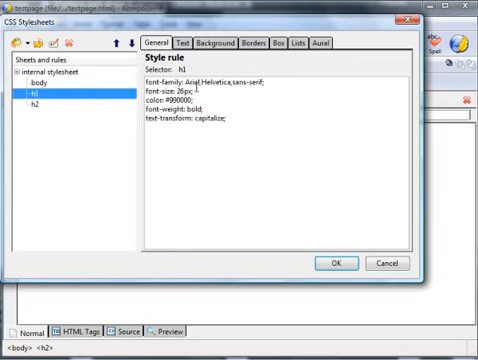
{"action": "mouse_move", "coordinate": [192, 92]}
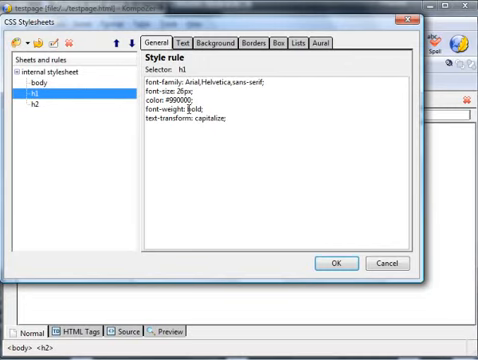
{"action": "mouse_move", "coordinate": [55, 113]}
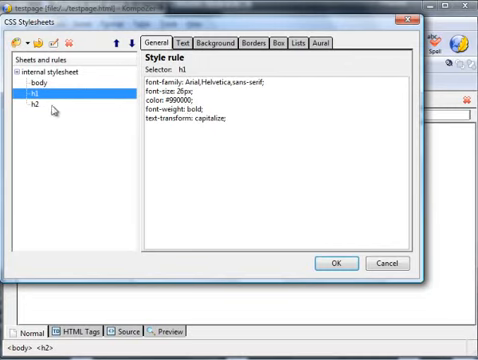
{"action": "left_click", "coordinate": [37, 104]}
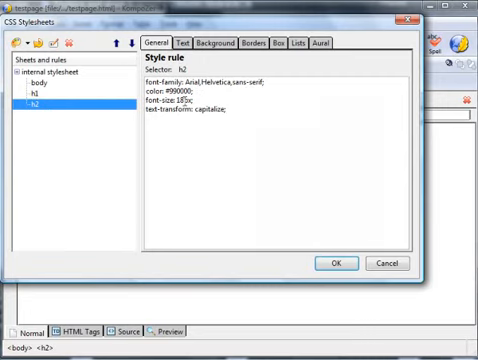
{"action": "left_click", "coordinate": [340, 262]}
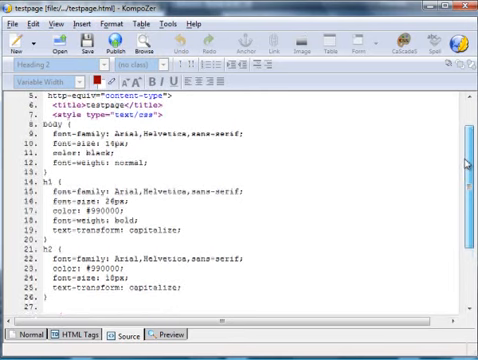
Step: Cut the body, h1 and h2 rules out of the style element in the page source
{"action": "scroll", "scroll_direction": "down", "scroll_amount": 3}
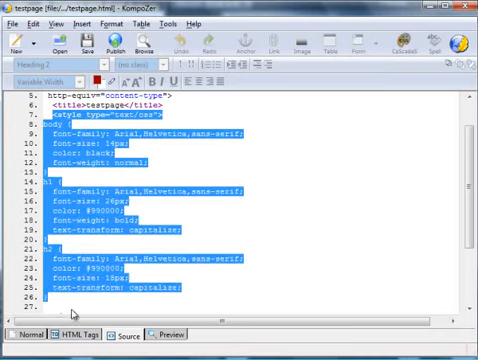
{"action": "scroll", "scroll_direction": "down", "scroll_amount": 3}
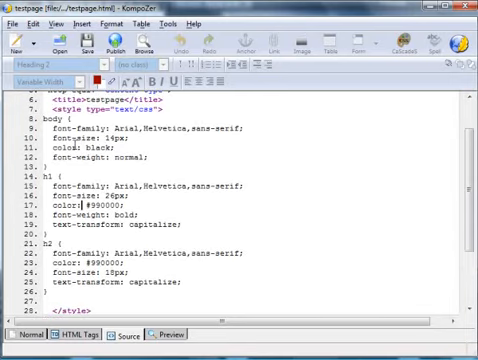
{"action": "scroll", "scroll_direction": "down", "scroll_amount": 3}
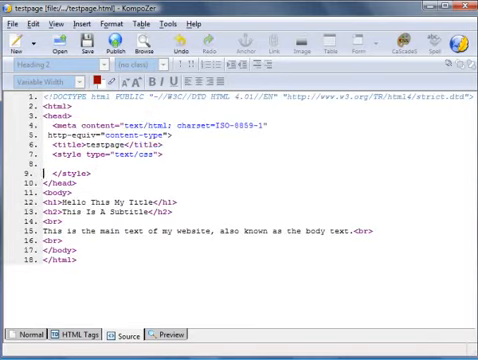
{"action": "left_click", "coordinate": [12, 352]}
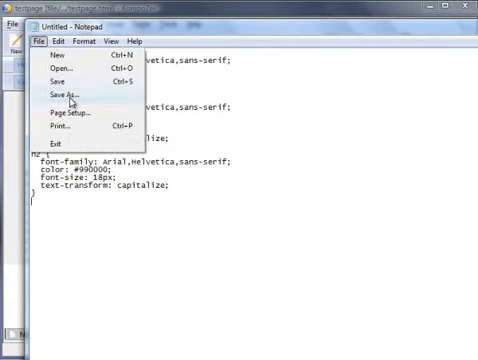
Step: Save the Notepad document as style.css in Documents
{"action": "left_click", "coordinate": [66, 97]}
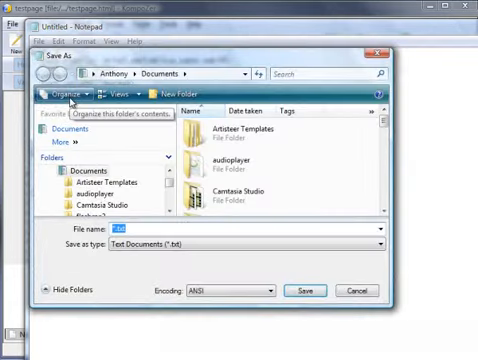
{"action": "type", "text": "style"}
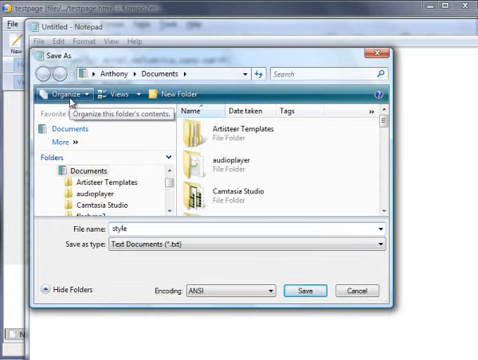
{"action": "type", "text": ".css"}
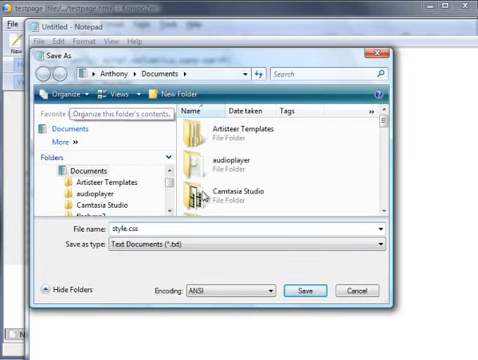
{"action": "left_click", "coordinate": [305, 290]}
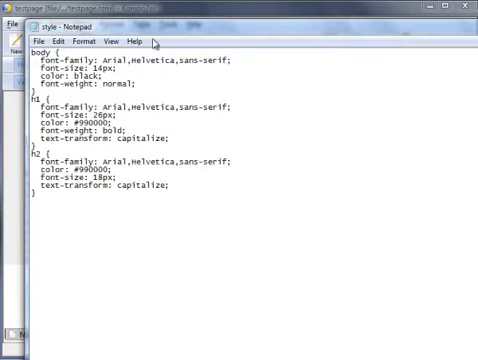